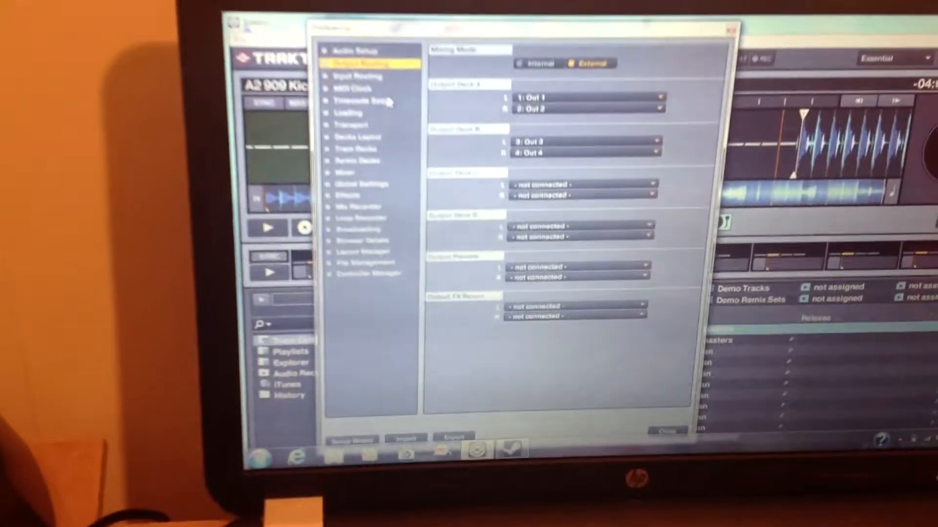
- Show the Input Routing page with Deck A and B inputs assigned to In 1-4
click(389, 74)
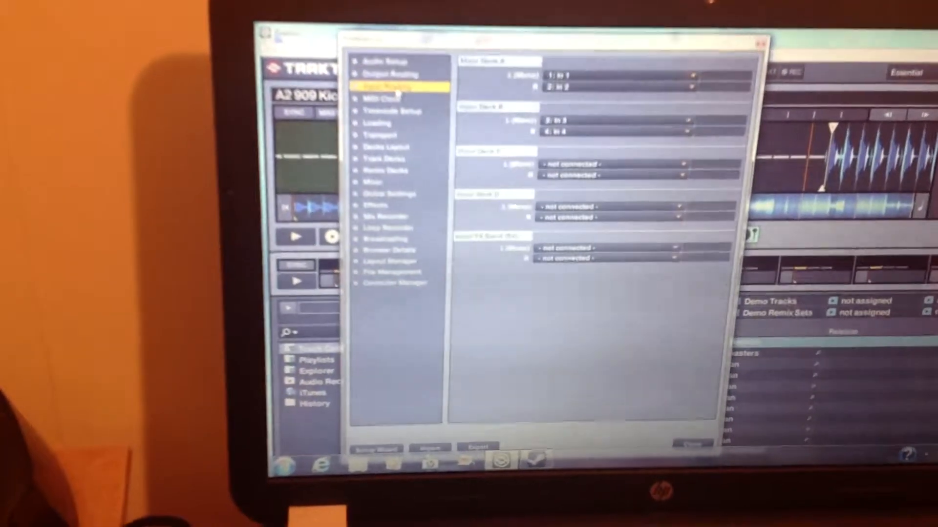